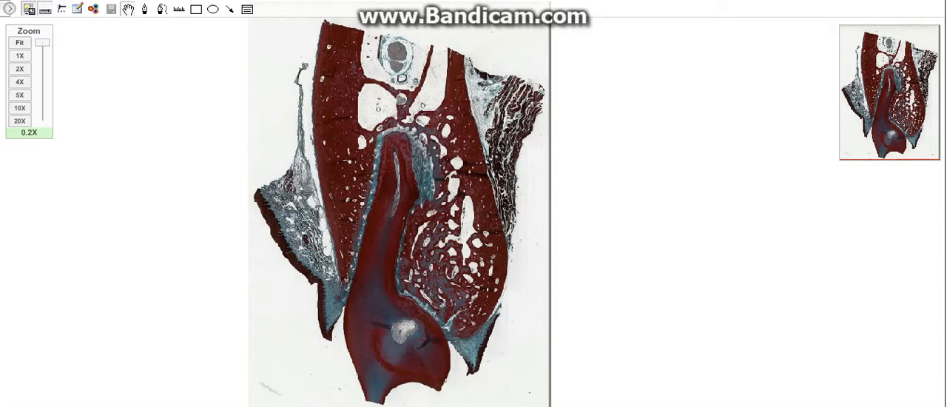
pyautogui.moveTo(513, 195)
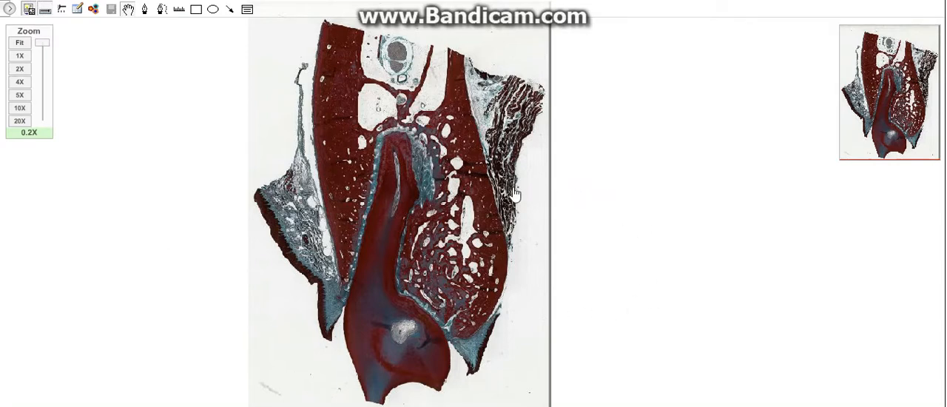
pyautogui.moveTo(525, 242)
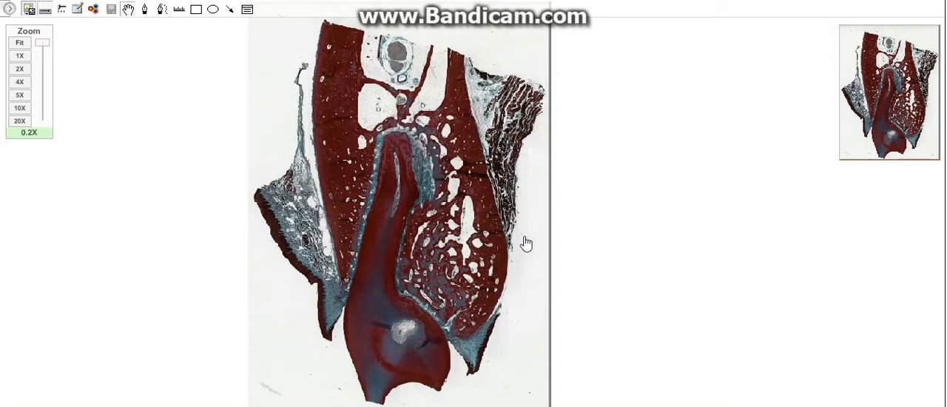
pyautogui.moveTo(414, 169)
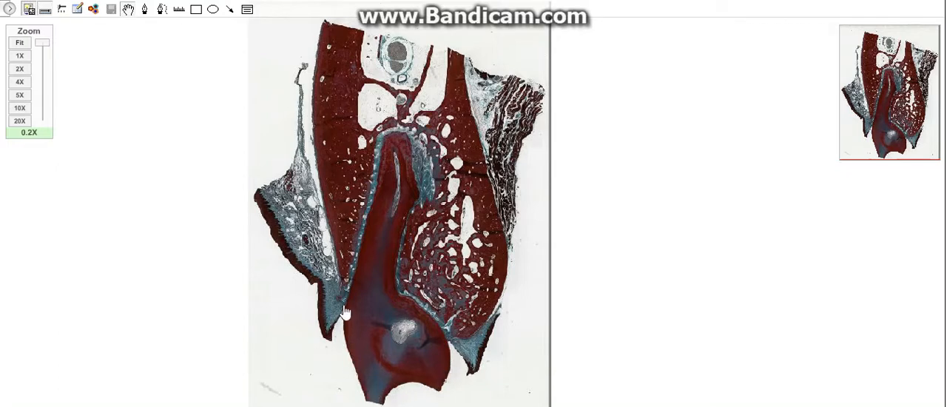
pyautogui.moveTo(399, 155)
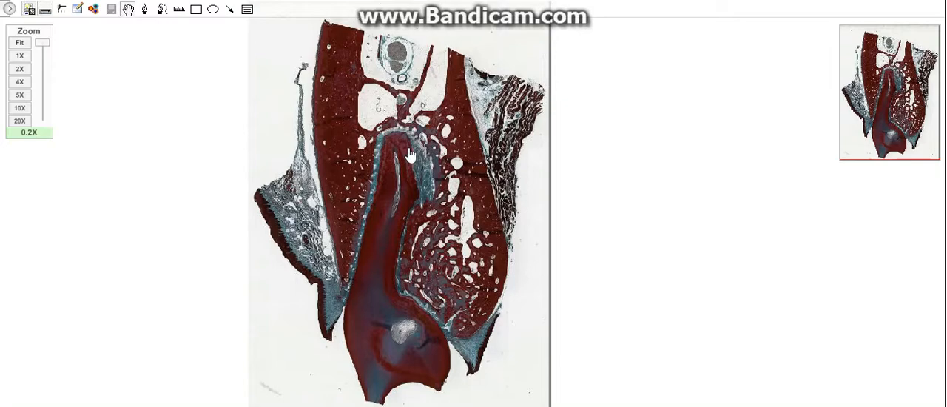
pyautogui.moveTo(348, 311)
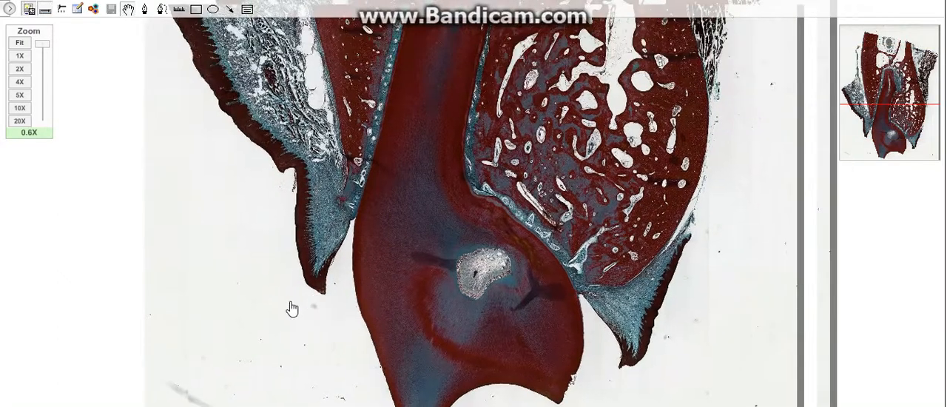
# - Pan from the tooth's outer edge and soft tissue across the dentin toward the pulp
pyautogui.moveTo(292, 307); pyautogui.dragTo(379, 107)
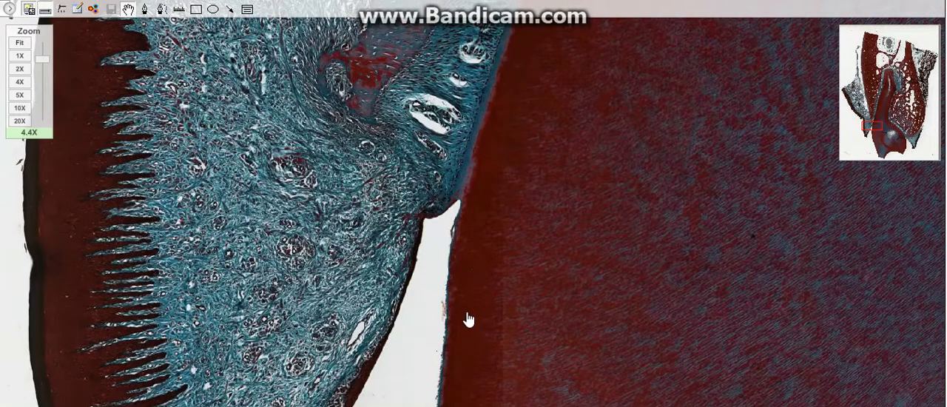
pyautogui.moveTo(466, 319); pyautogui.dragTo(461, 216)
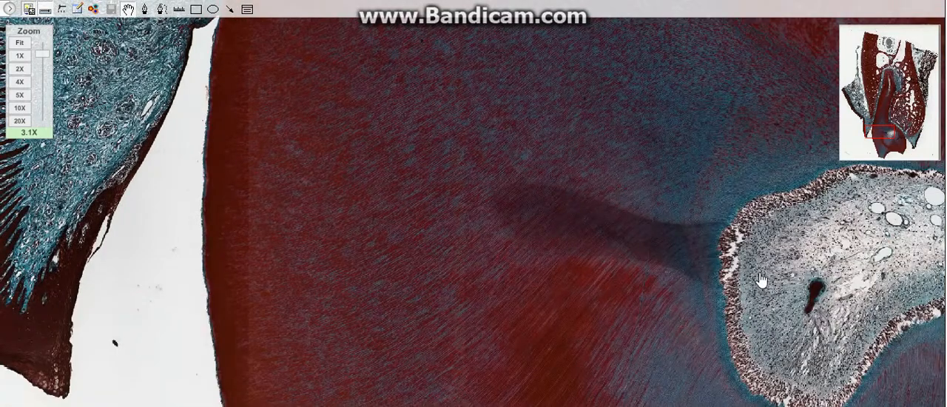
# - Bring the pulp's odontoblast-lined border with the dentin into high-magnification view
pyautogui.moveTo(762, 280); pyautogui.dragTo(515, 222)
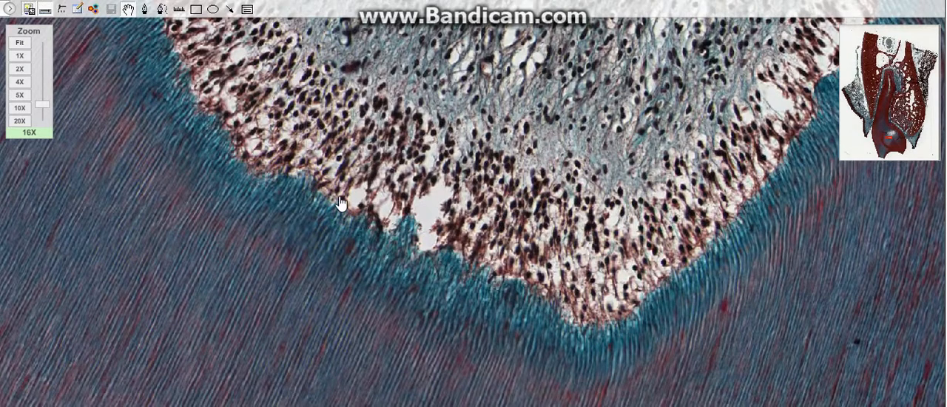
pyautogui.moveTo(266, 134)
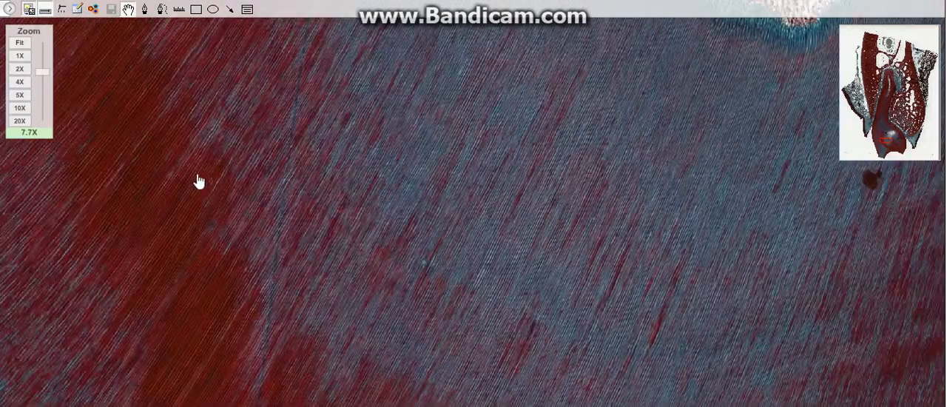
pyautogui.moveTo(435, 182)
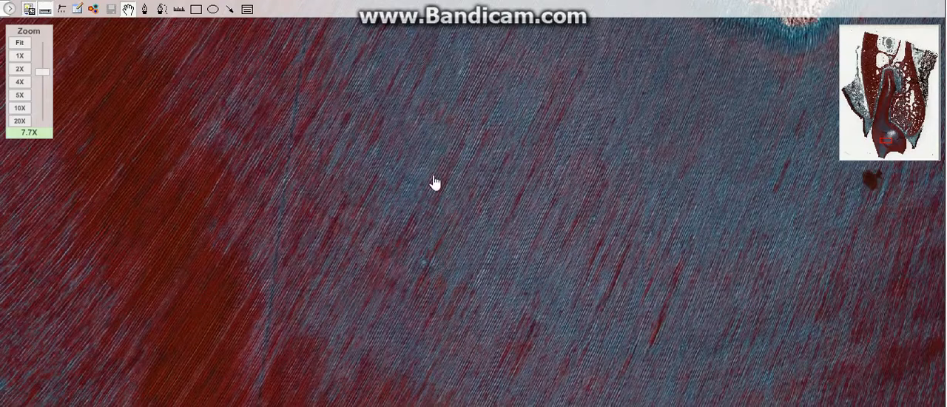
pyautogui.moveTo(630, 125)
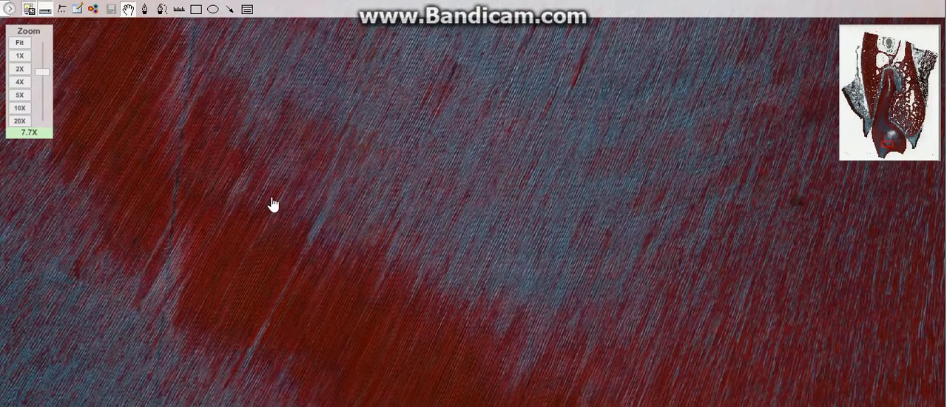
pyautogui.moveTo(316, 177)
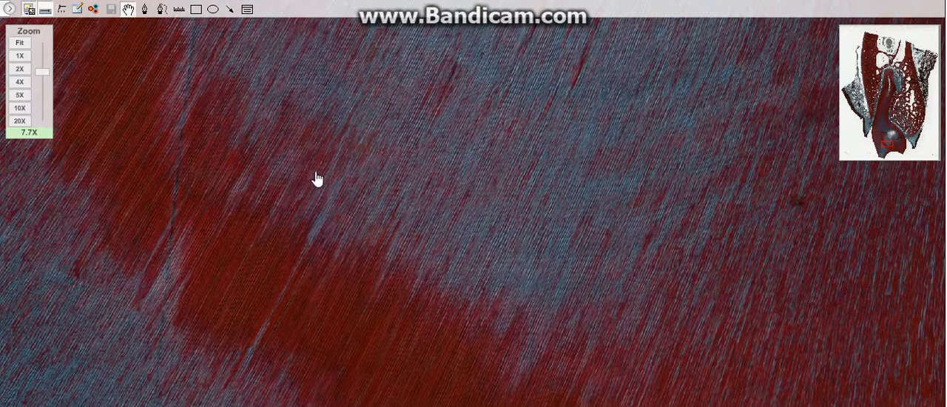
# - Pan to a different area of the striated dentin, away from the pulp
pyautogui.moveTo(317, 177); pyautogui.dragTo(201, 349)
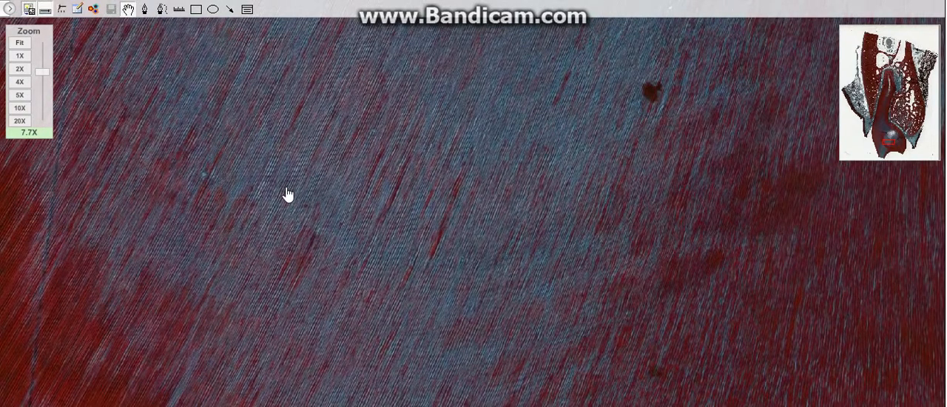
pyautogui.moveTo(104, 207)
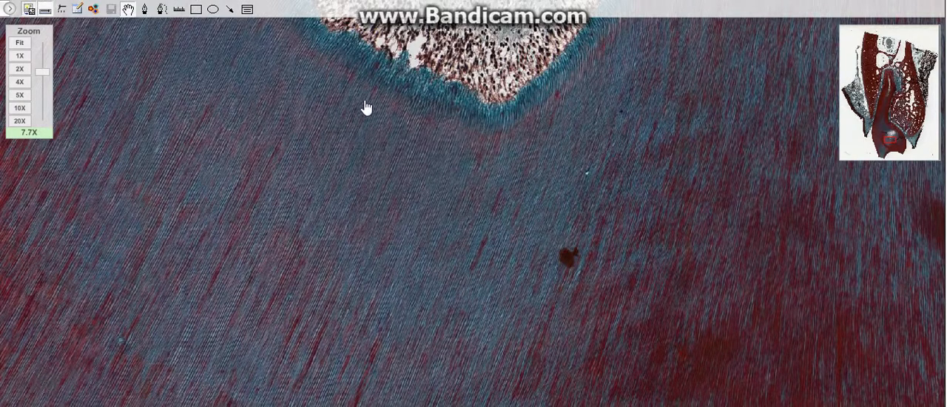
pyautogui.moveTo(269, 216)
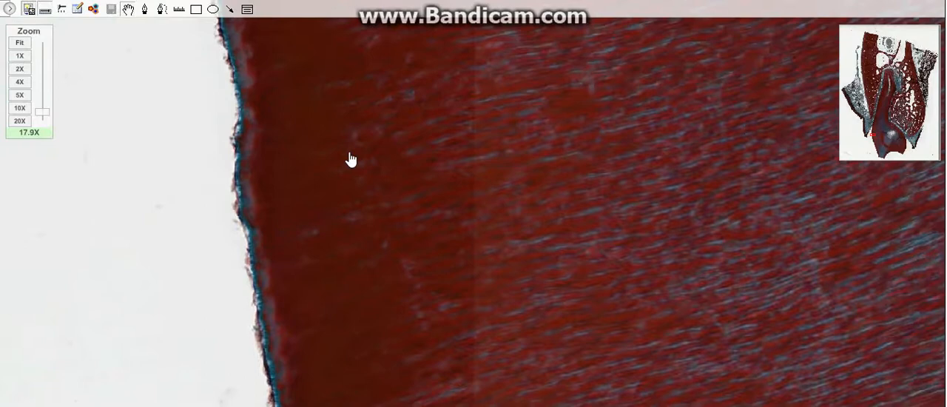
pyautogui.moveTo(278, 166)
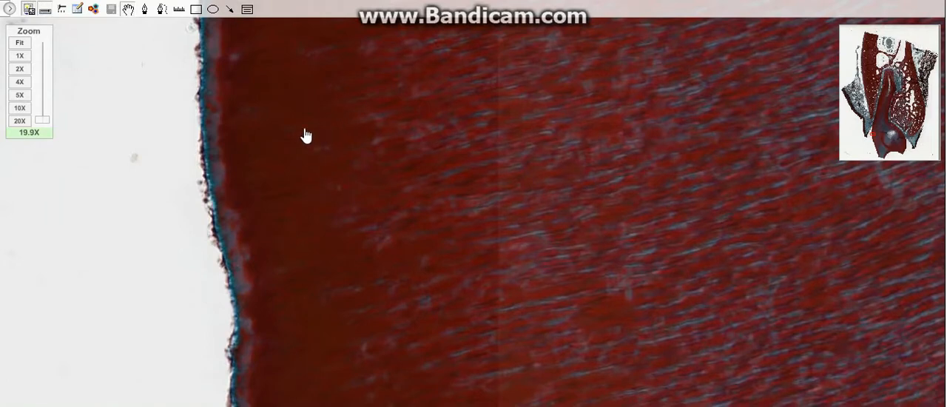
pyautogui.moveTo(314, 137)
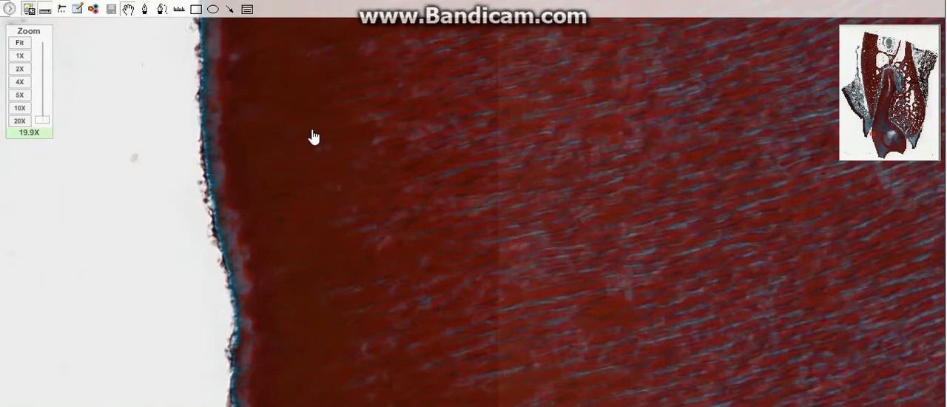
pyautogui.moveTo(315, 133)
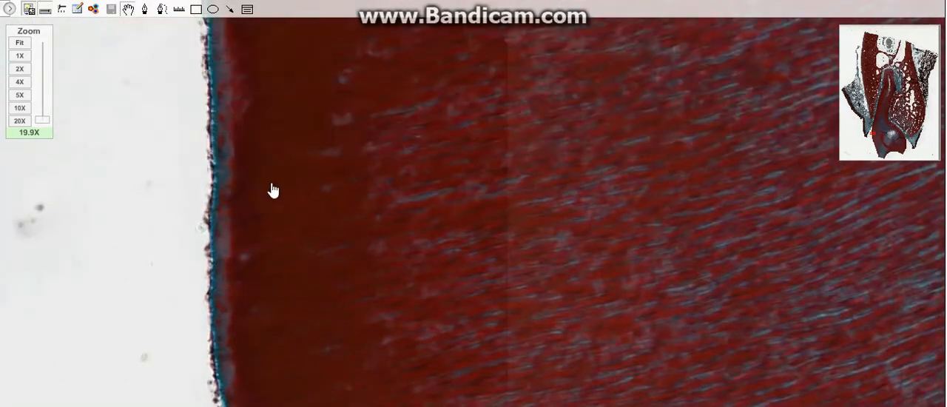
pyautogui.moveTo(275, 148)
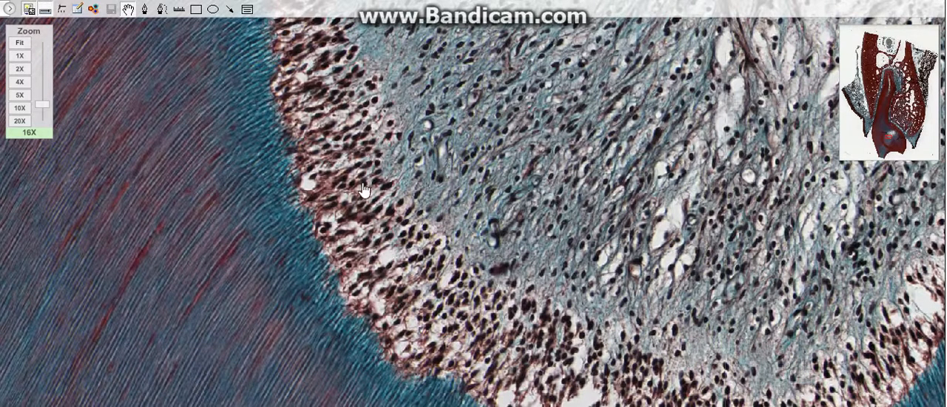
pyautogui.moveTo(414, 195)
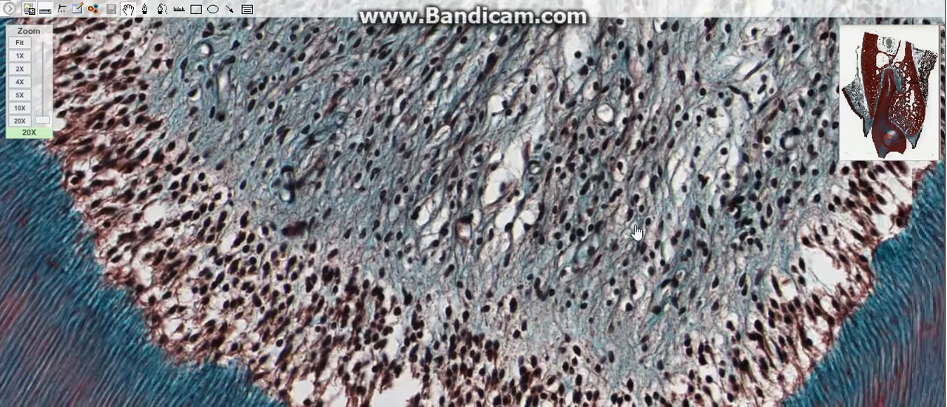
# - Pan along the dense odontoblast layer lining the dentin at high magnification
pyautogui.moveTo(637, 230); pyautogui.dragTo(142, 243)
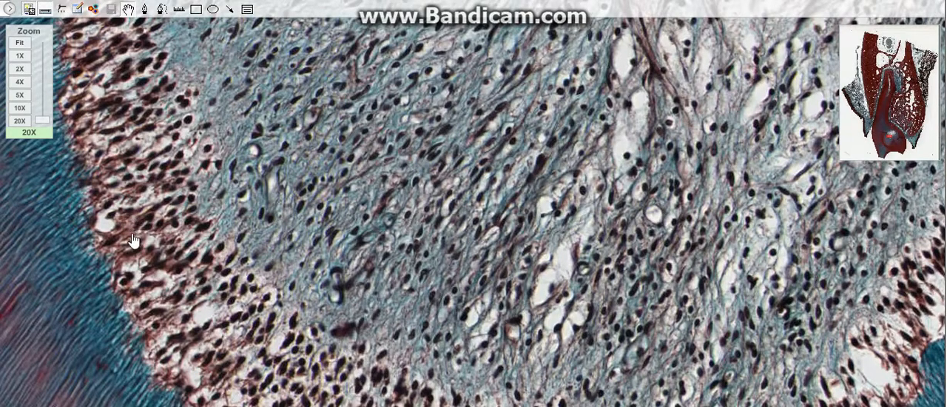
pyautogui.moveTo(177, 231)
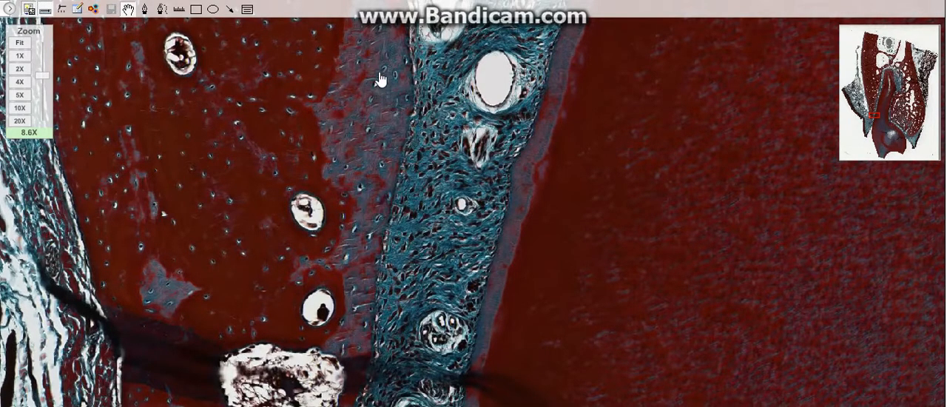
pyautogui.moveTo(393, 173)
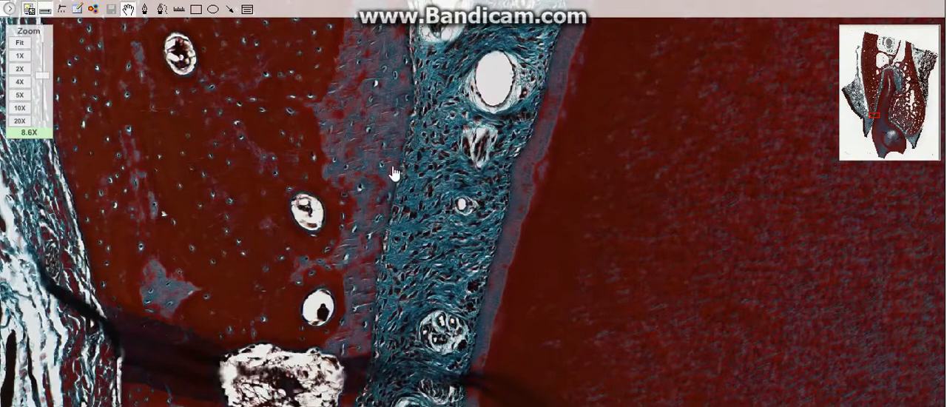